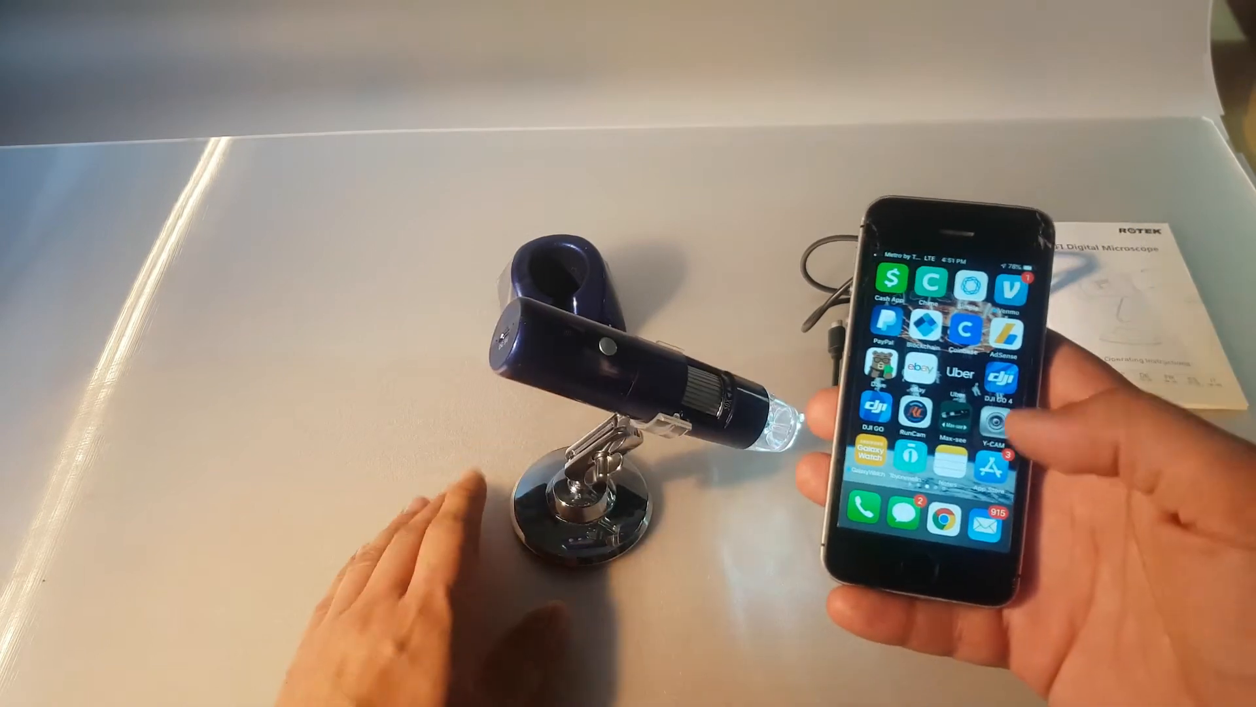
- Open the tablet's Settings app to show the wireless and network options
click(950, 420)
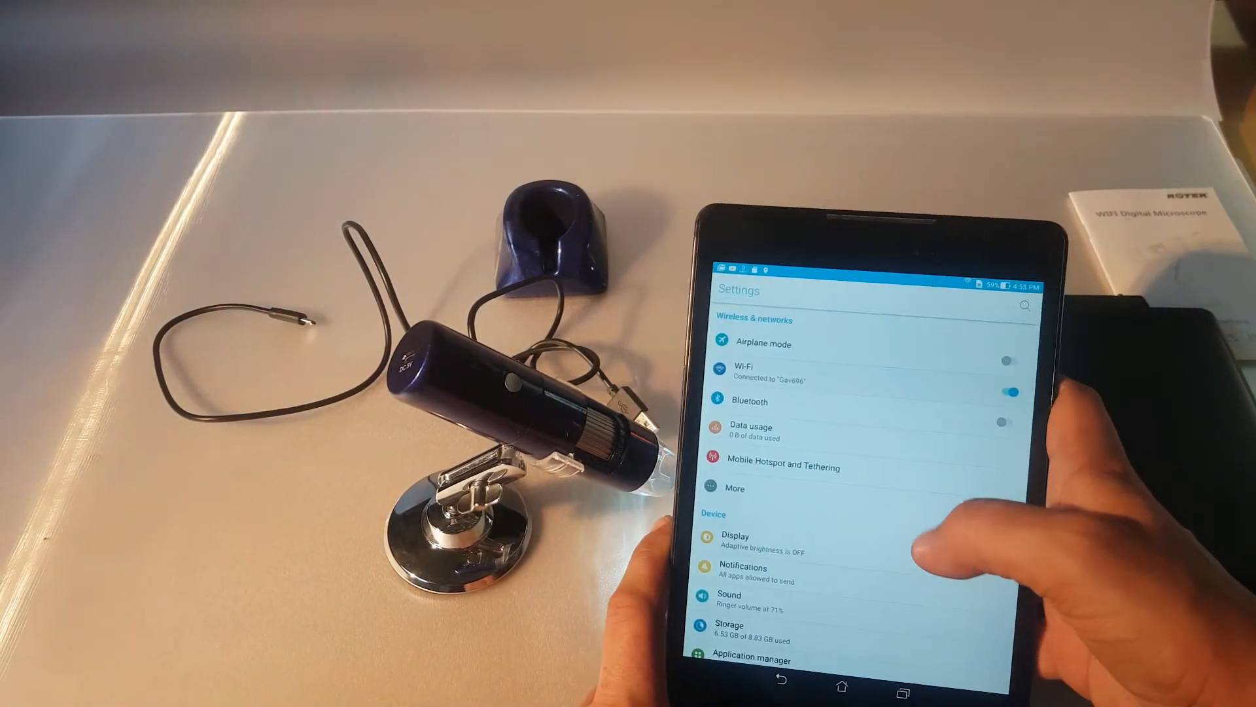
- Connect the tablet to the open Max-See_f429 Wi-Fi network, replacing Gav696
click(749, 372)
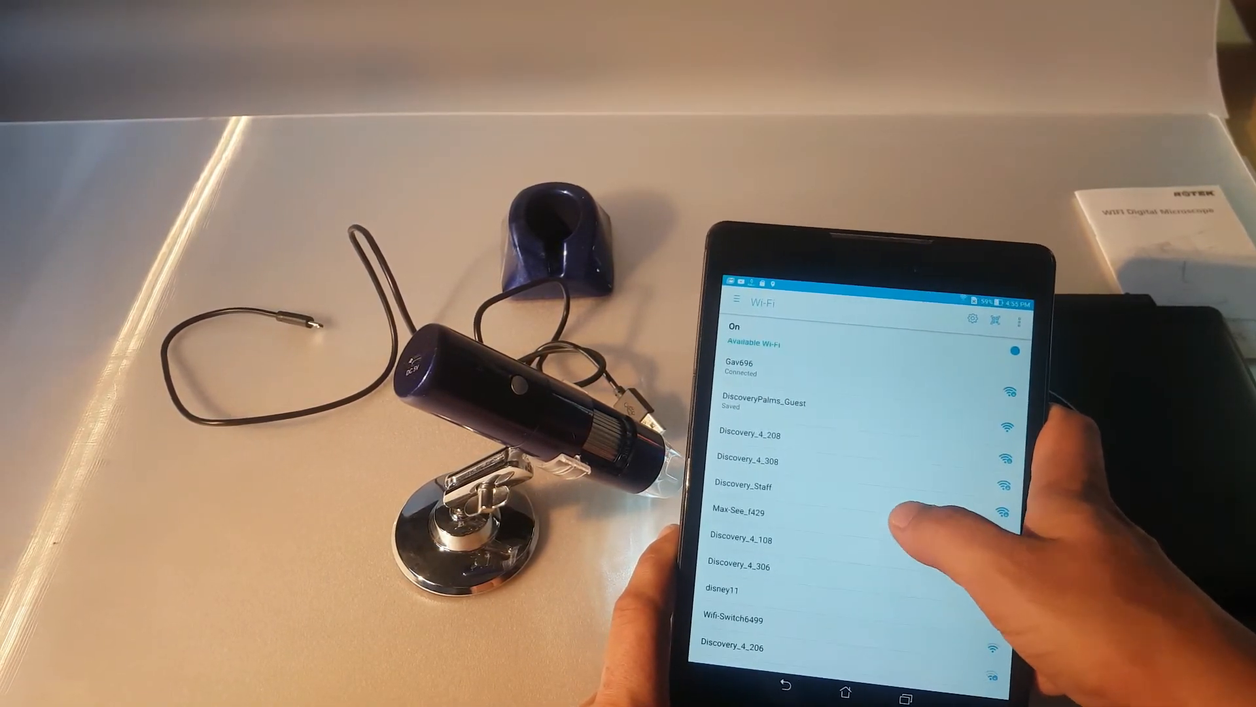
click(737, 509)
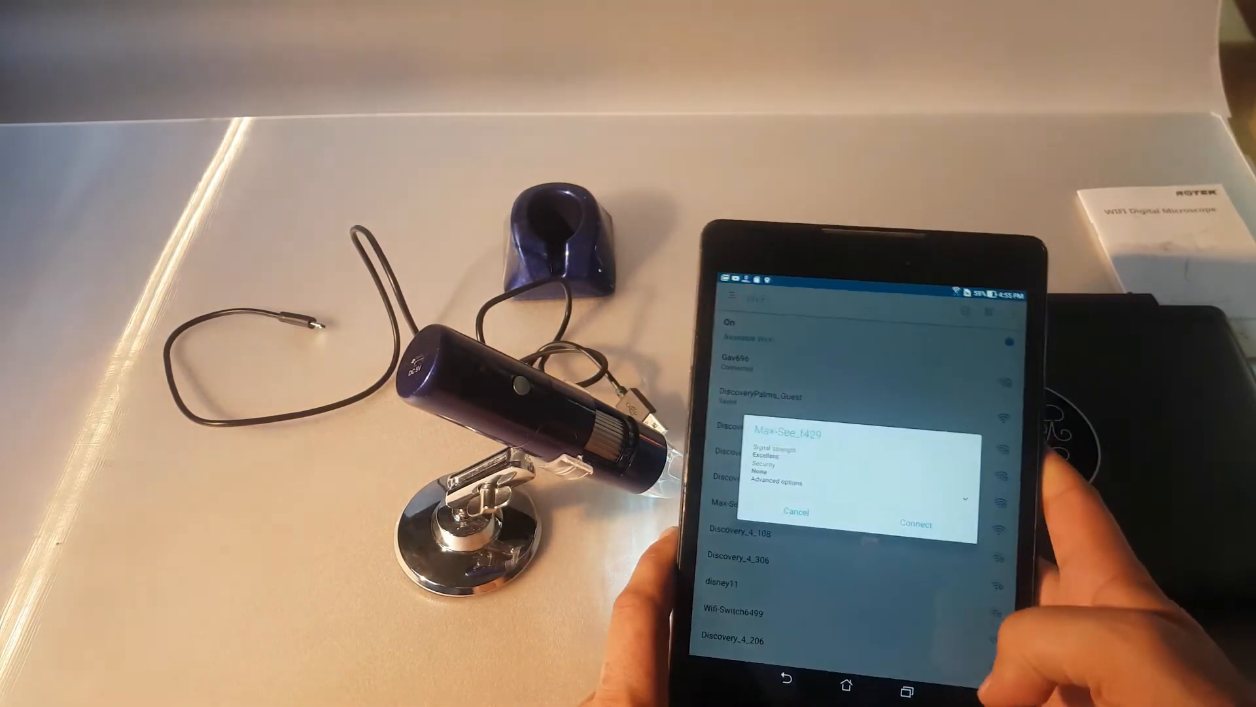
click(793, 511)
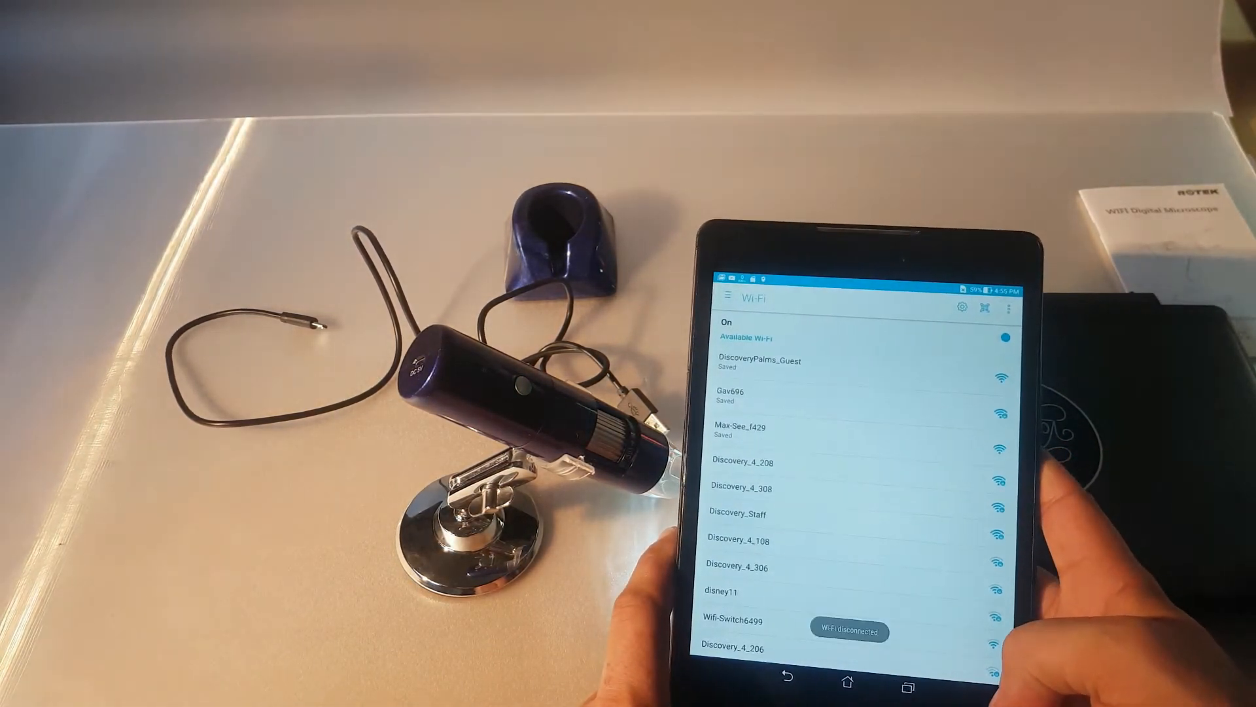